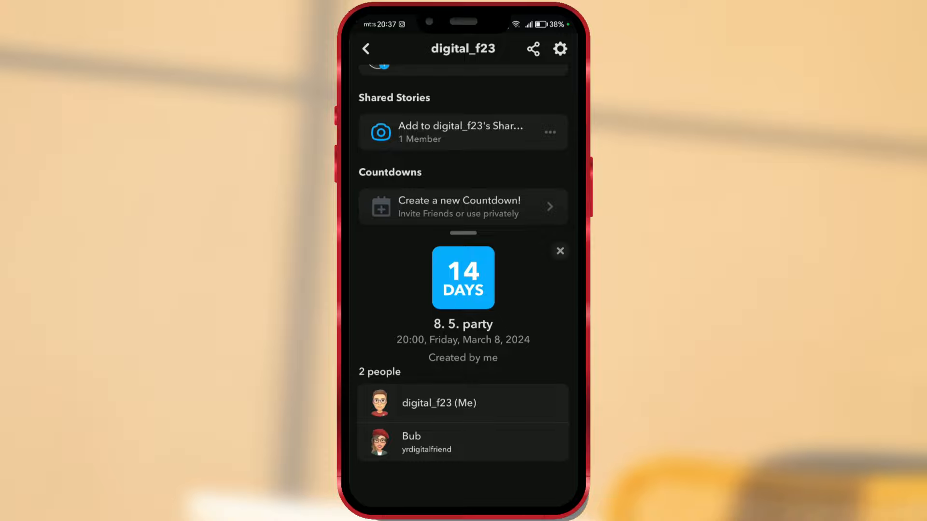
Step: Preview the 8. 5. party countdown in View All, then exit Snapchat to the home screen
{"action": "left_click", "coordinate": [559, 251]}
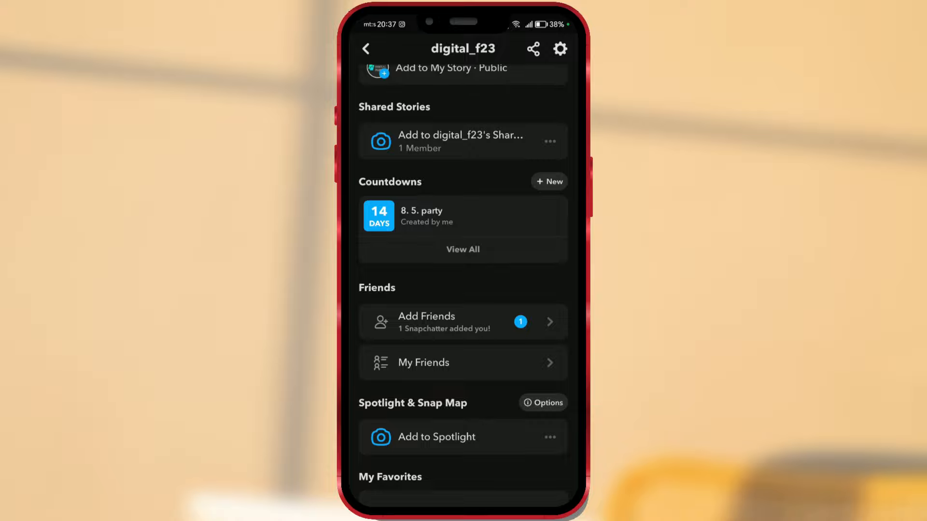
{"action": "left_click", "coordinate": [463, 216]}
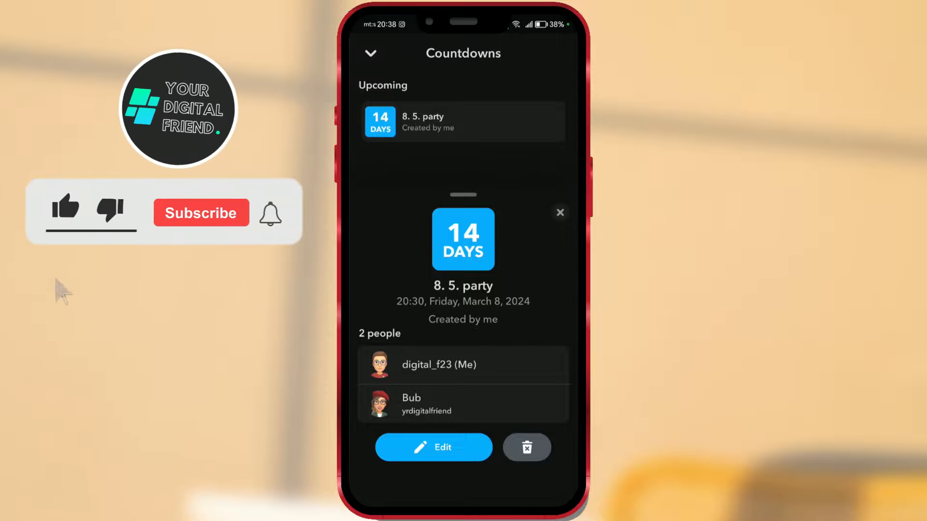
{"action": "left_click", "coordinate": [558, 212]}
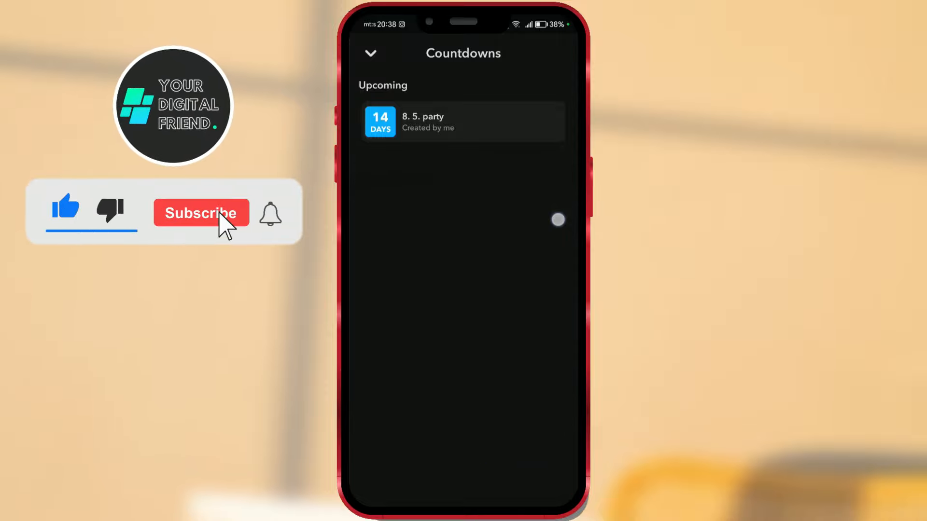
{"action": "left_click", "coordinate": [201, 212]}
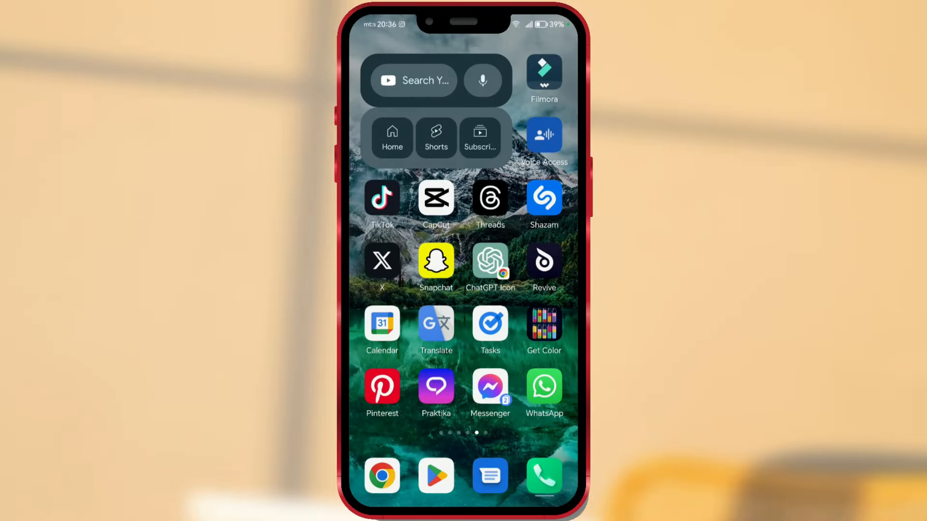
Step: Relaunch Snapchat and open your profile via the Bitmoji avatar
{"action": "left_click", "coordinate": [435, 262]}
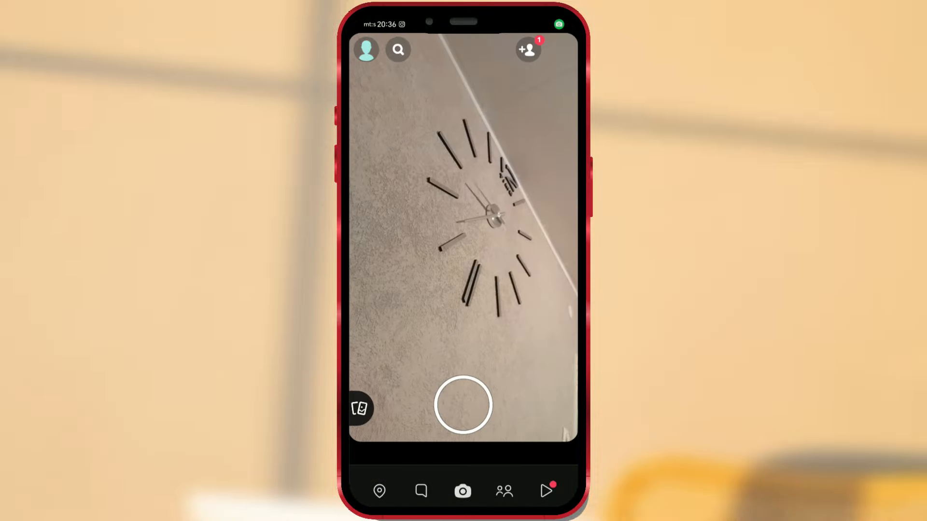
{"action": "left_click", "coordinate": [367, 50]}
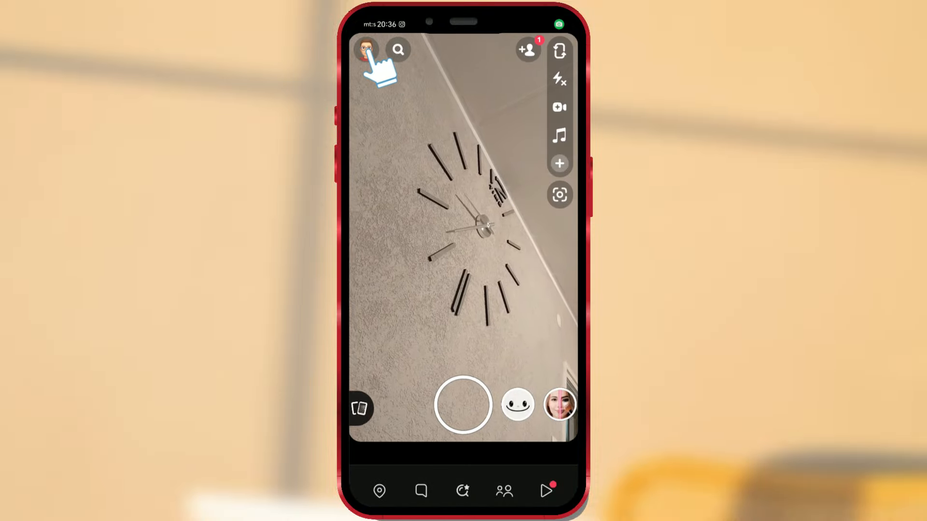
{"action": "left_click", "coordinate": [371, 49]}
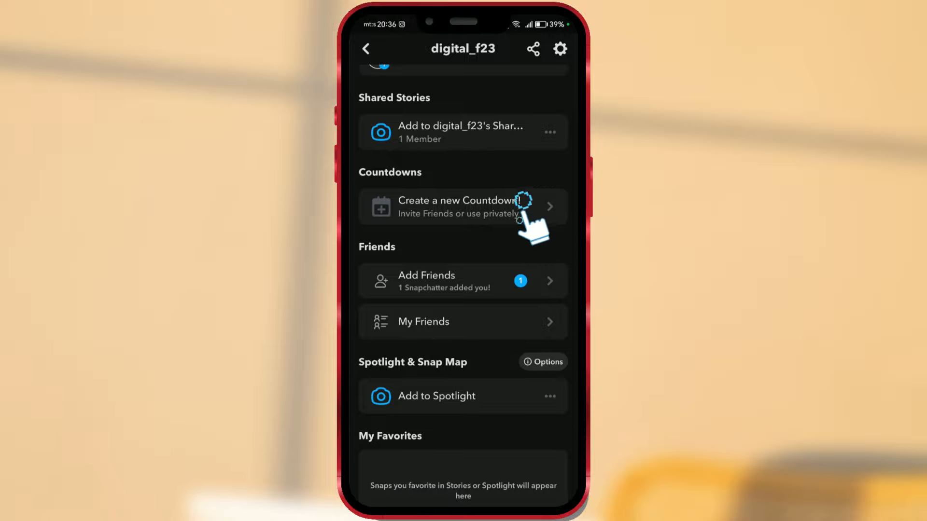
Step: Start a new countdown titled '8. 5. party' and bring up Share with Friends
{"action": "left_click", "coordinate": [463, 207]}
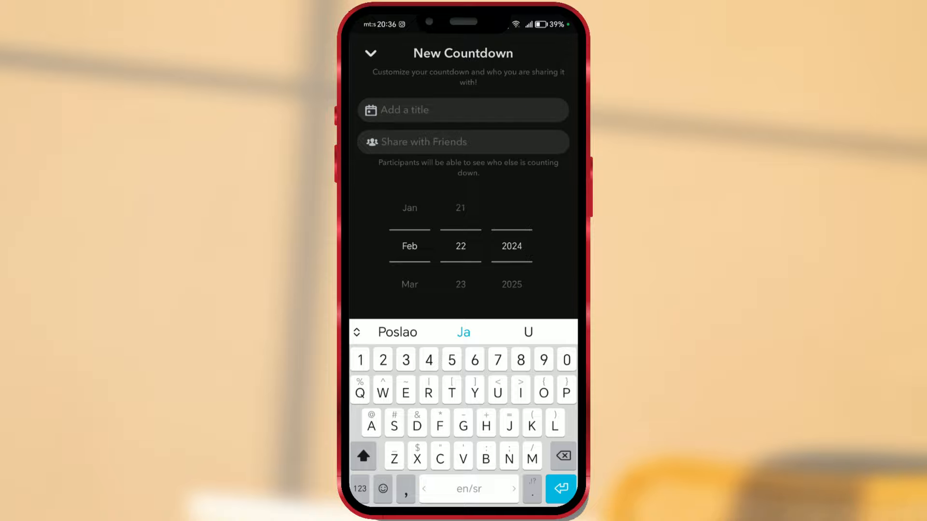
{"action": "type", "text": "8"}
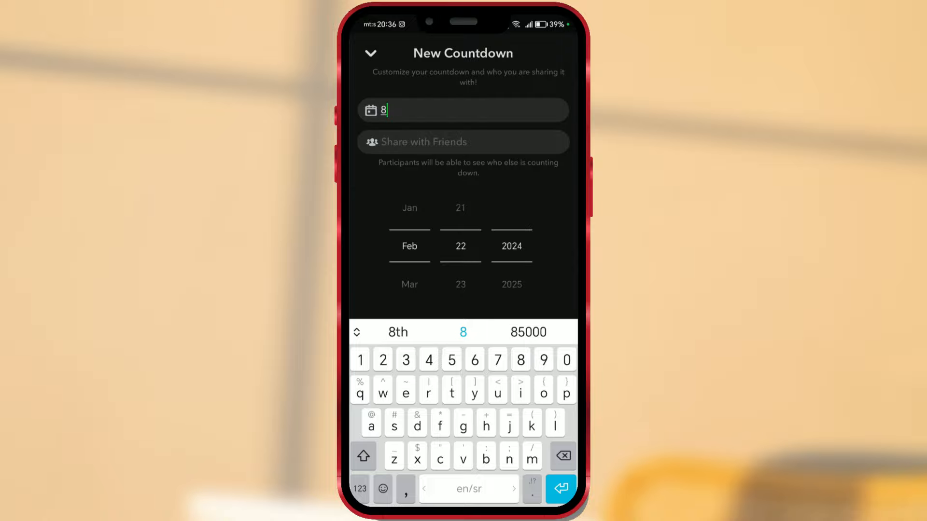
{"action": "type", "text": ". 5."}
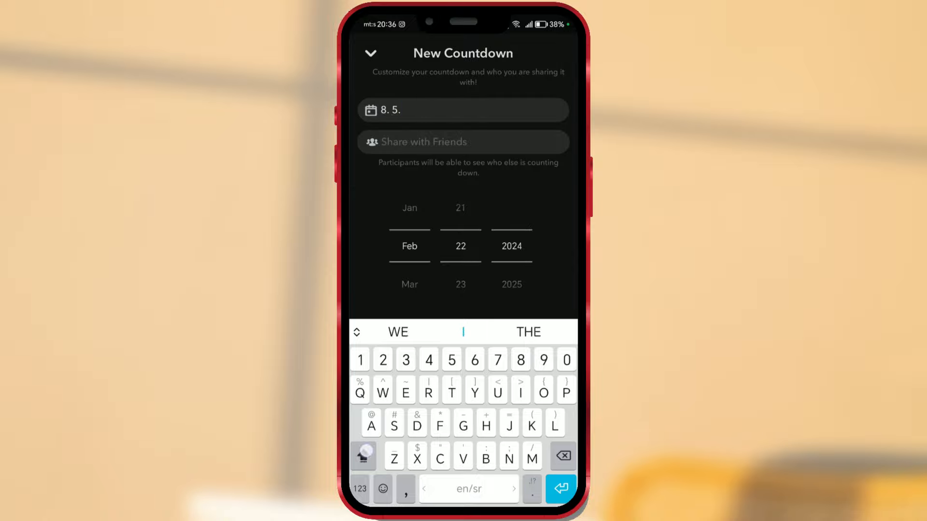
{"action": "type", "text": "party"}
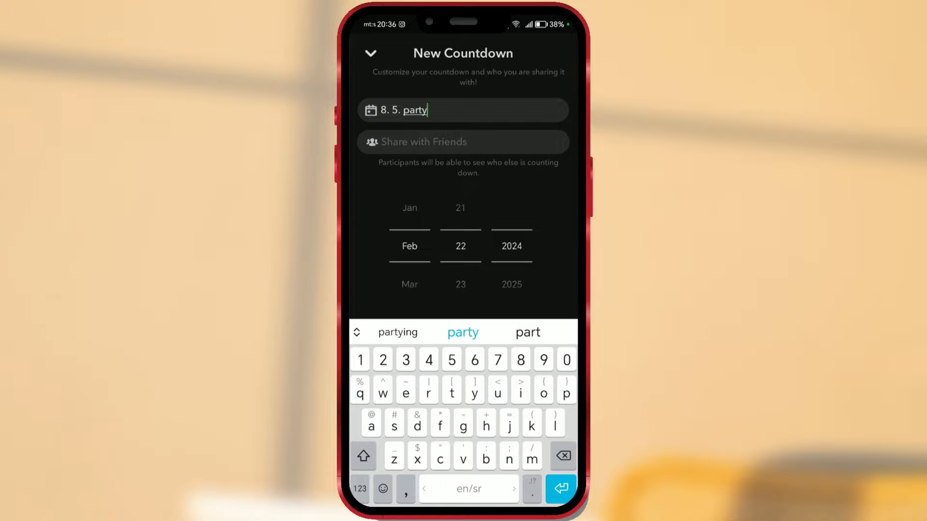
{"action": "left_click", "coordinate": [463, 141]}
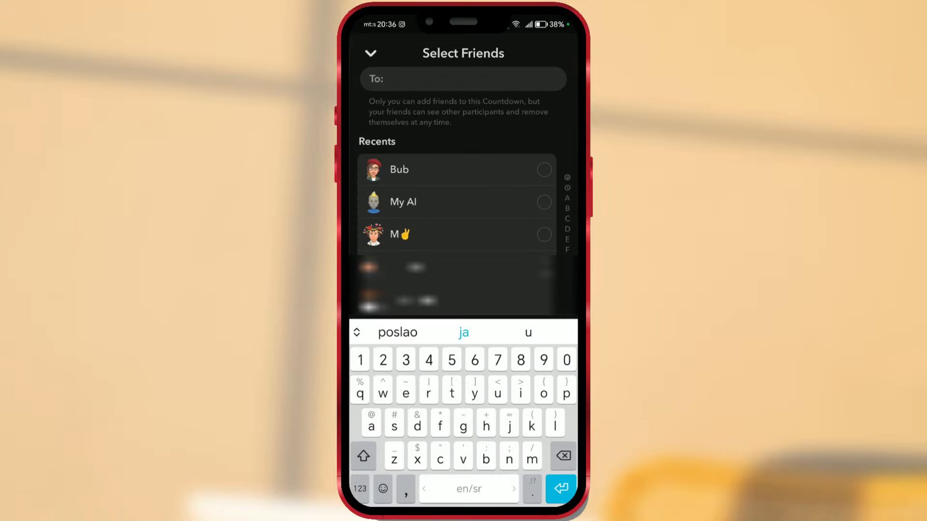
Step: Select Bub as the countdown's participant and confirm with Next
{"action": "left_click", "coordinate": [456, 170]}
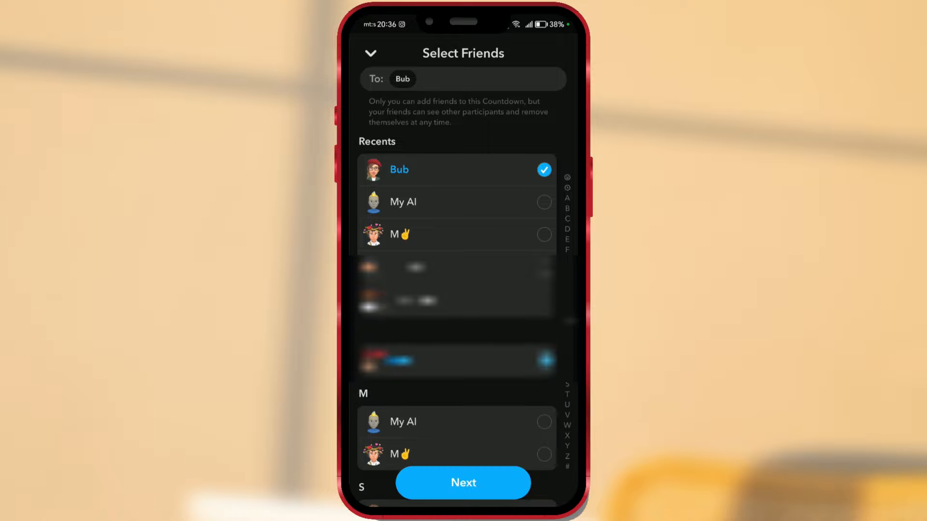
{"action": "left_click", "coordinate": [463, 483]}
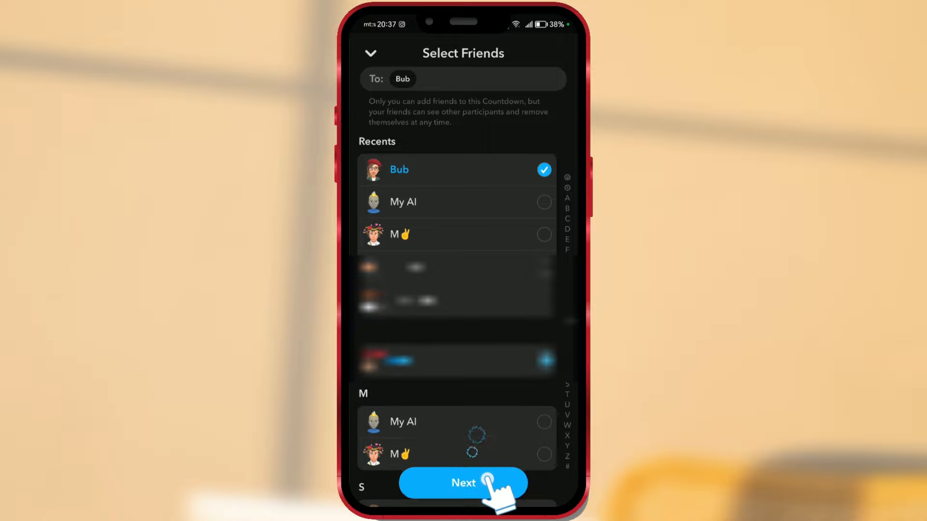
{"action": "left_click", "coordinate": [463, 483]}
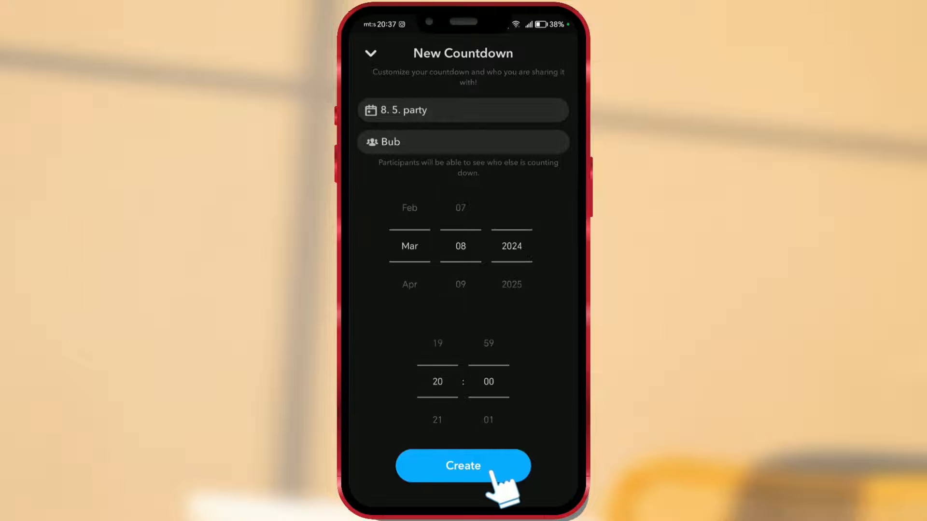
Step: Create the countdown set to 20:00, Friday, March 8, 2024
{"action": "left_click", "coordinate": [463, 466]}
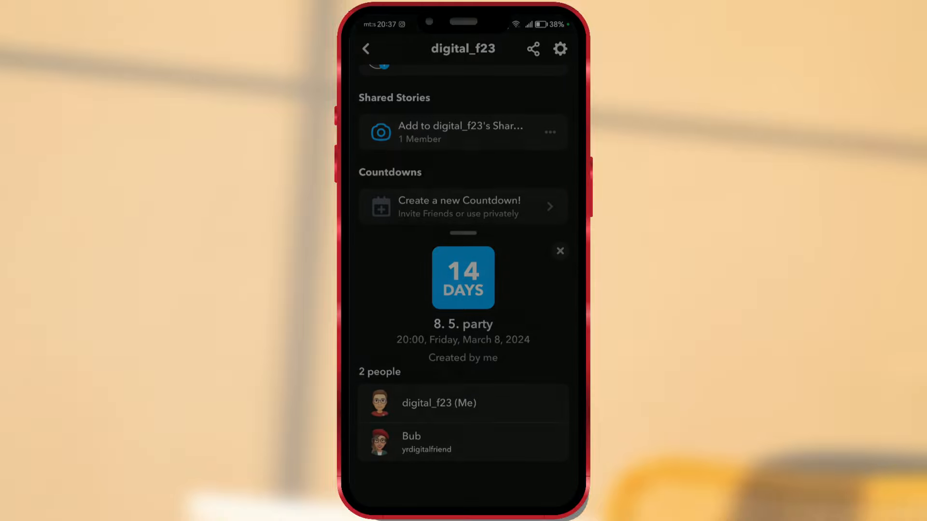
Step: On the friend's phone, open View all and the 8. 5. party countdown details
{"action": "left_click", "coordinate": [425, 442]}
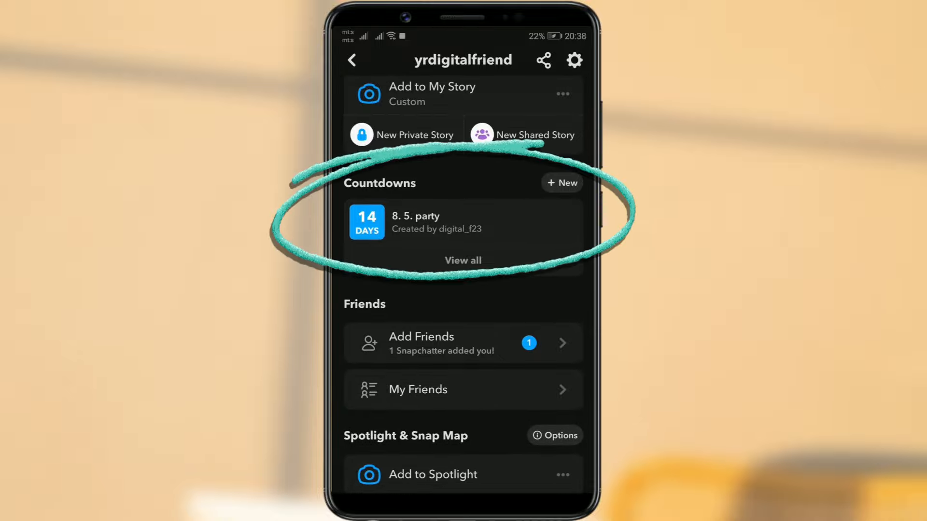
{"action": "left_click", "coordinate": [463, 260]}
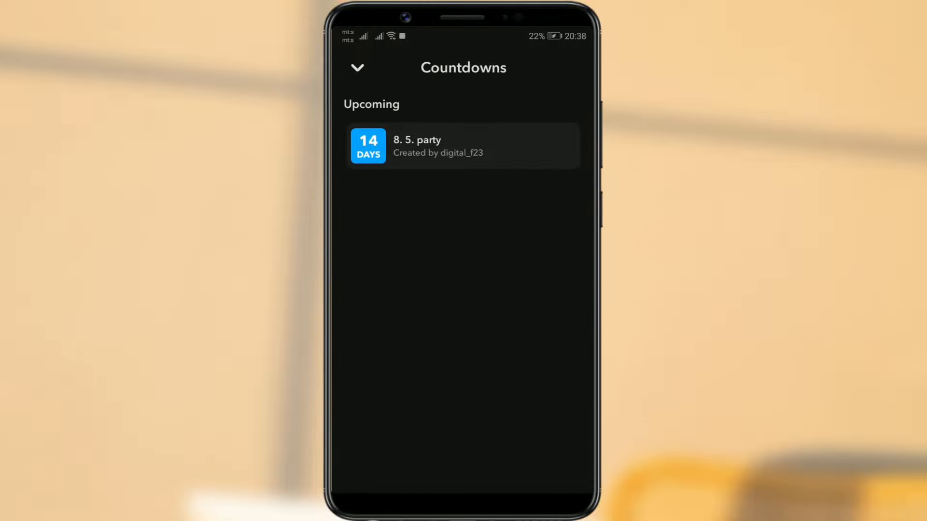
{"action": "left_click", "coordinate": [463, 146]}
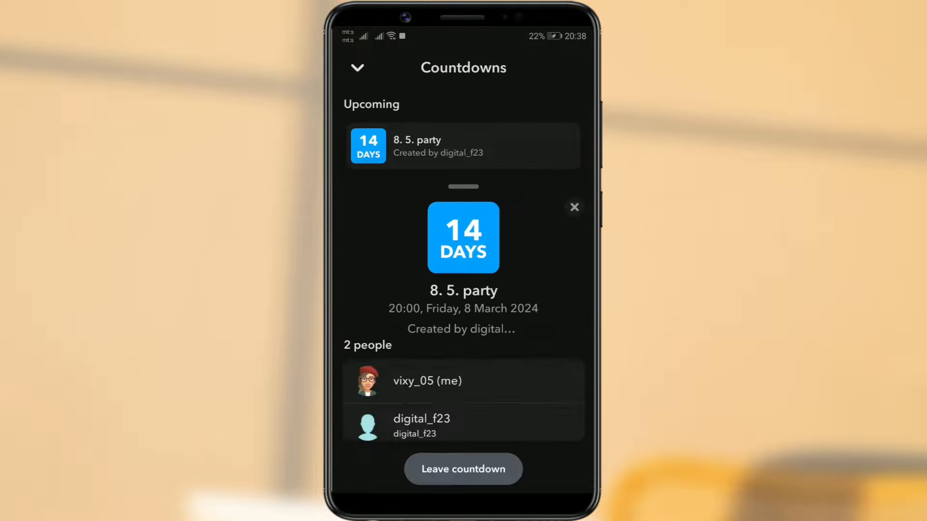
{"action": "scroll", "scroll_direction": "up", "scroll_amount": 3}
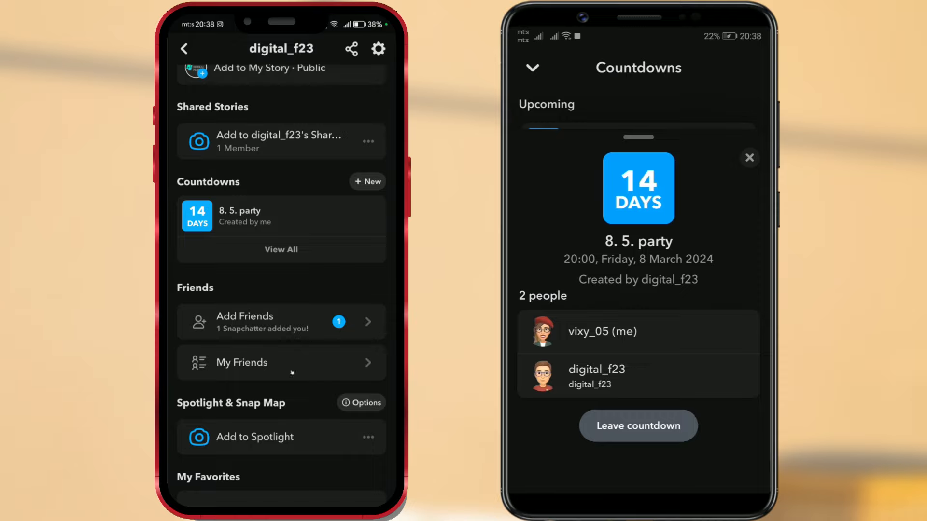
Step: Edit the 8. 5. party countdown, setting minutes to 30 and confirming 20:30
{"action": "left_click", "coordinate": [281, 249]}
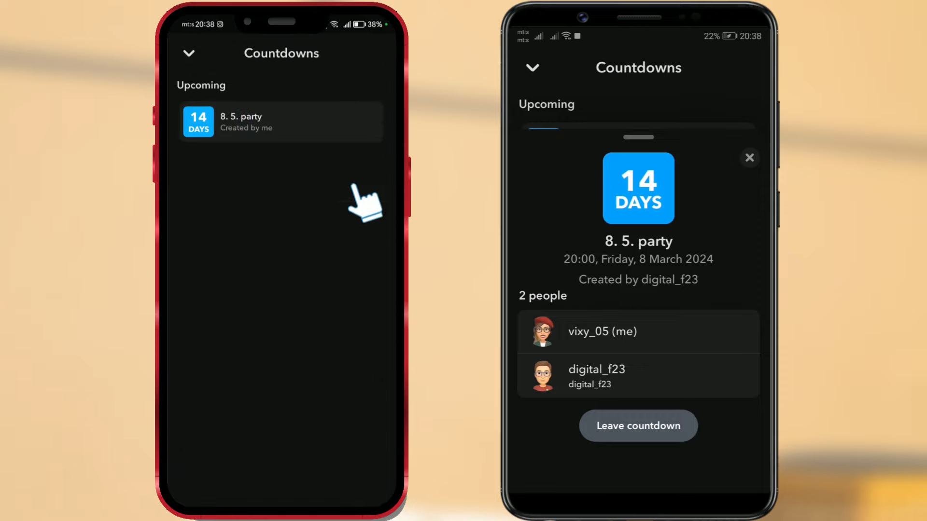
{"action": "left_click", "coordinate": [280, 122]}
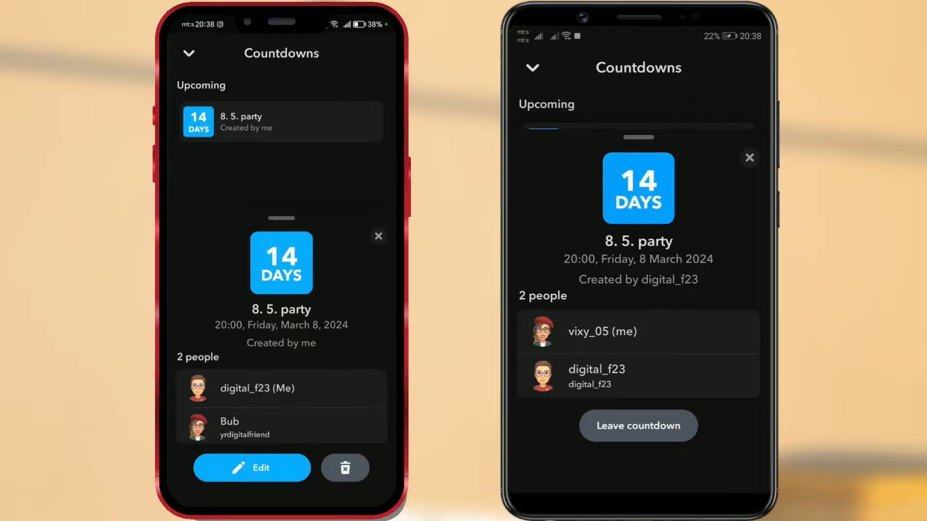
{"action": "left_click", "coordinate": [251, 467]}
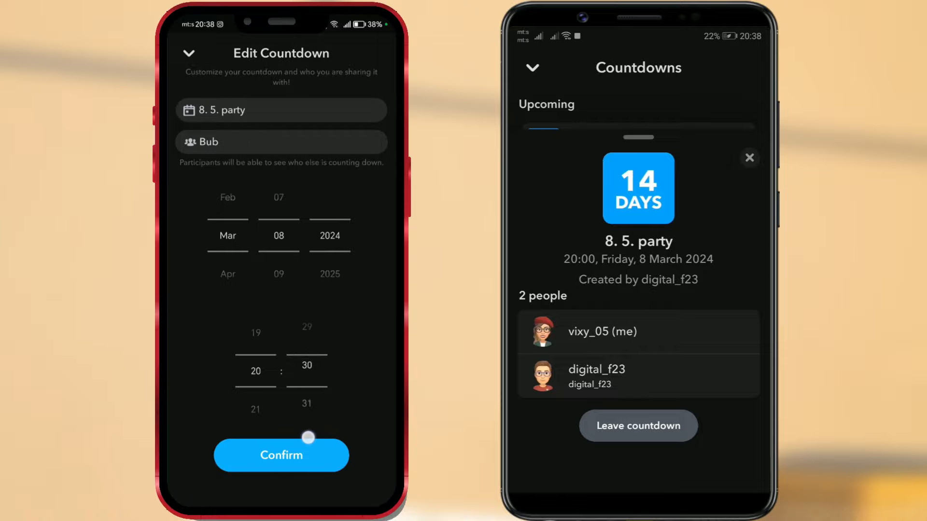
{"action": "left_click", "coordinate": [281, 455]}
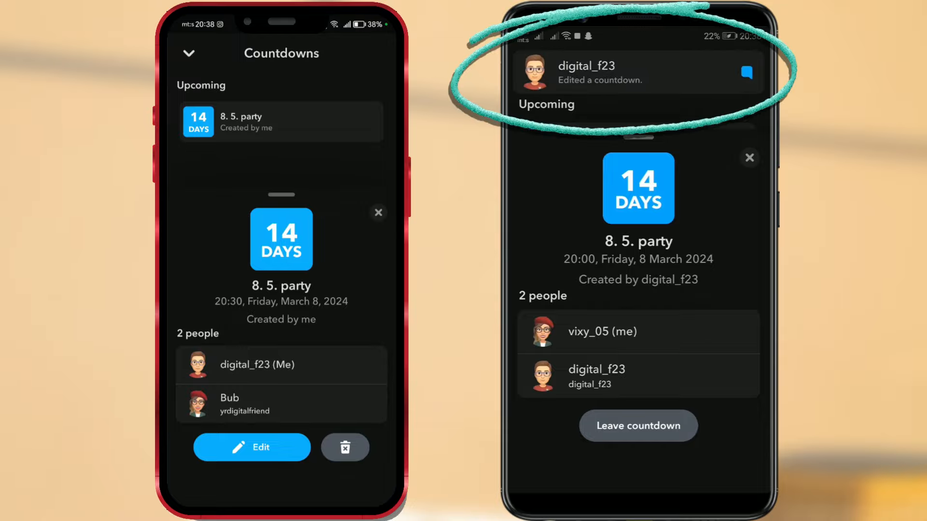
Step: Close both detail sheets and reopen the countdown from the friend's profile, now at 20:30
{"action": "left_click", "coordinate": [378, 212]}
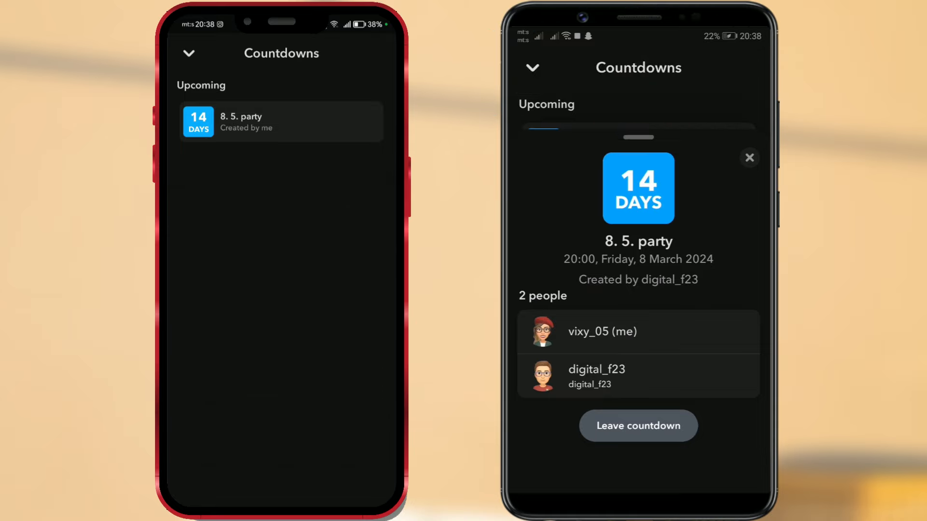
{"action": "left_click", "coordinate": [749, 157]}
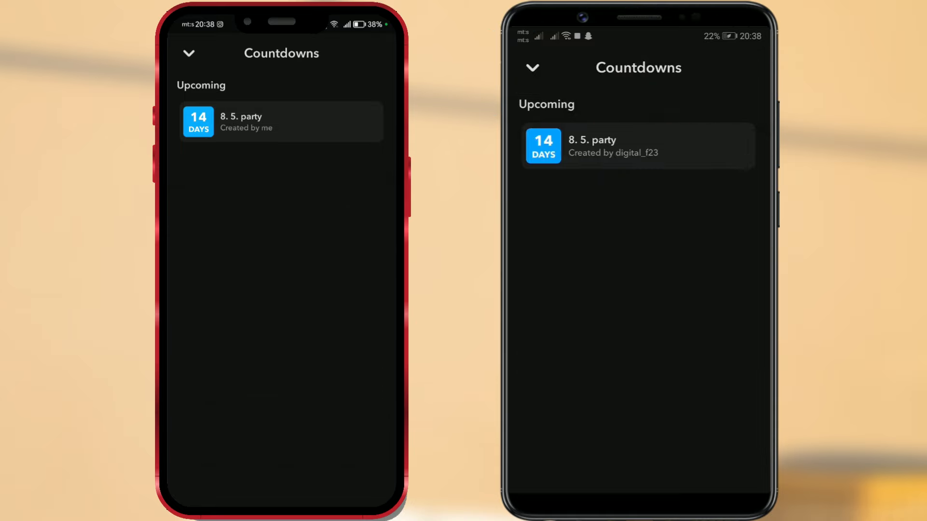
{"action": "left_click", "coordinate": [530, 60]}
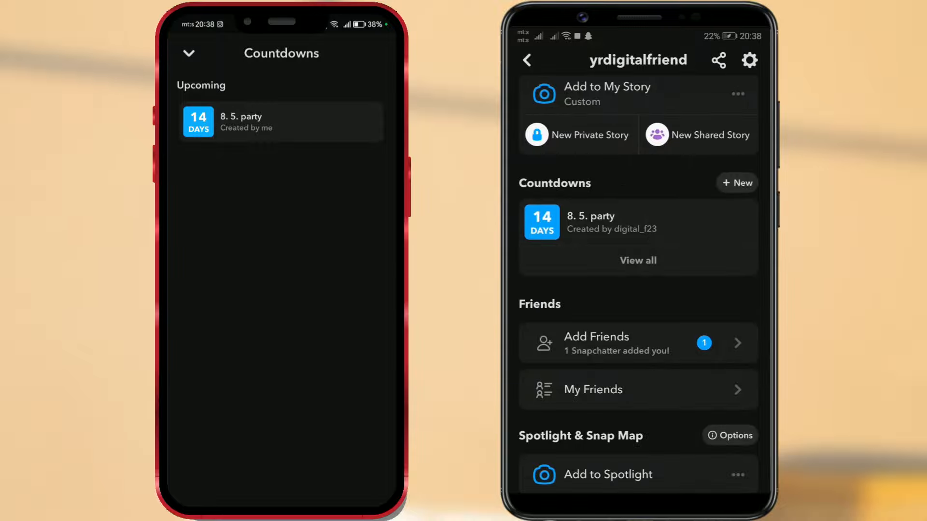
{"action": "left_click", "coordinate": [638, 260]}
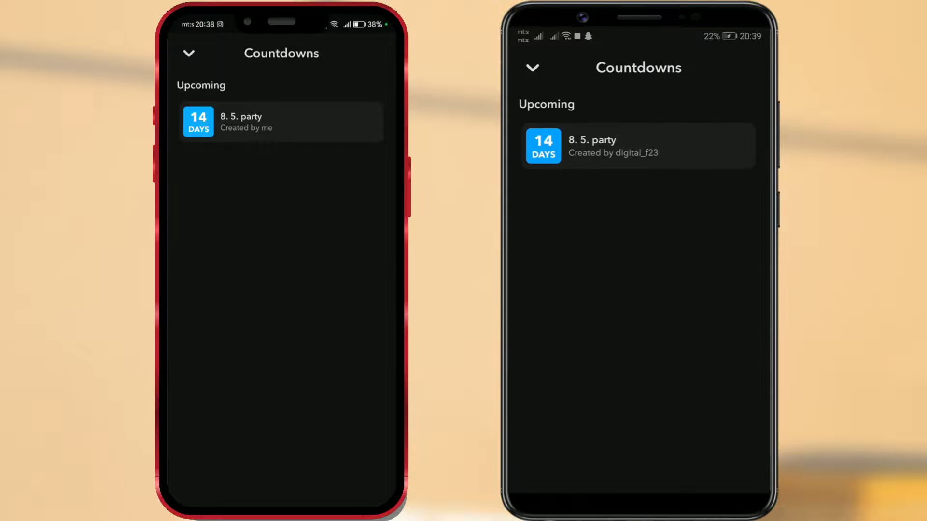
{"action": "left_click", "coordinate": [637, 146]}
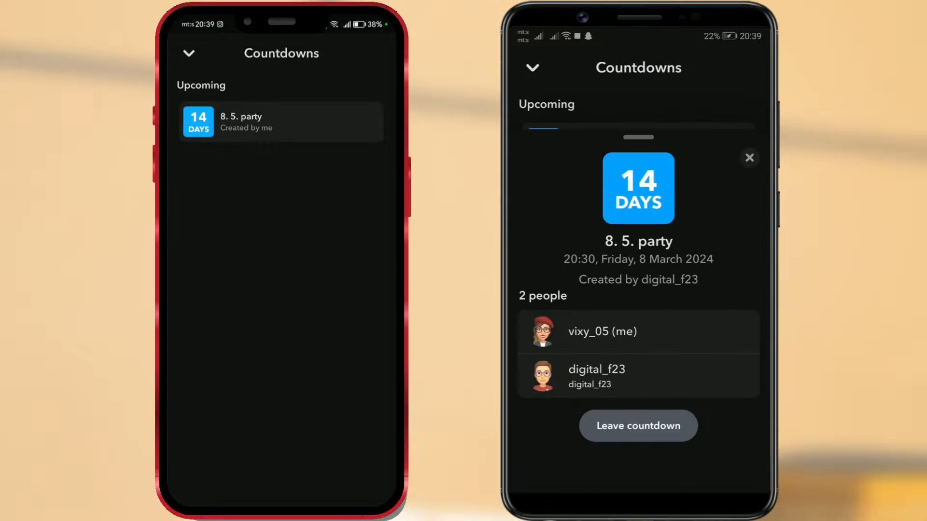